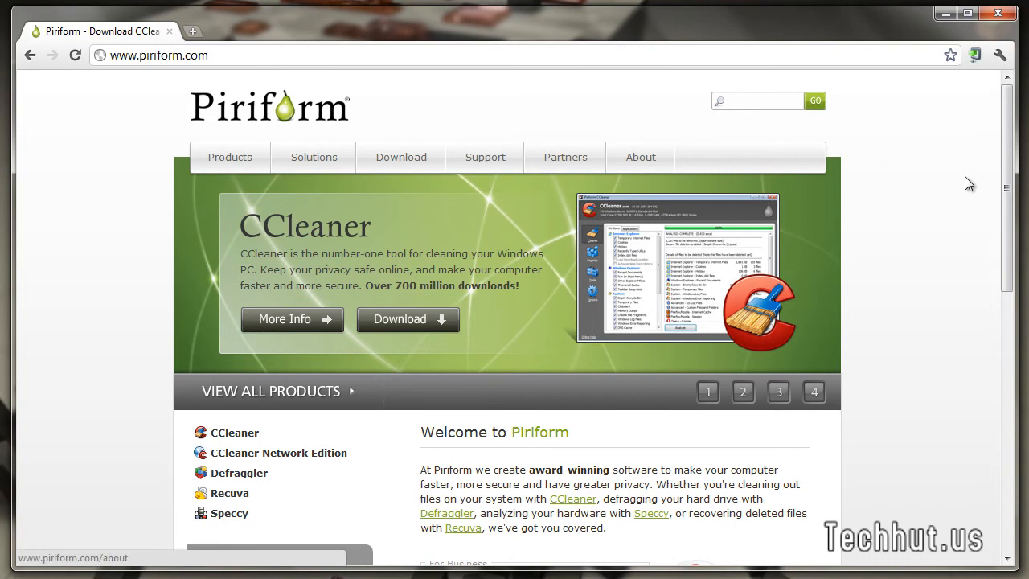
Go to the Defraggler product page from the Piriform Products menu
left_click(229, 156)
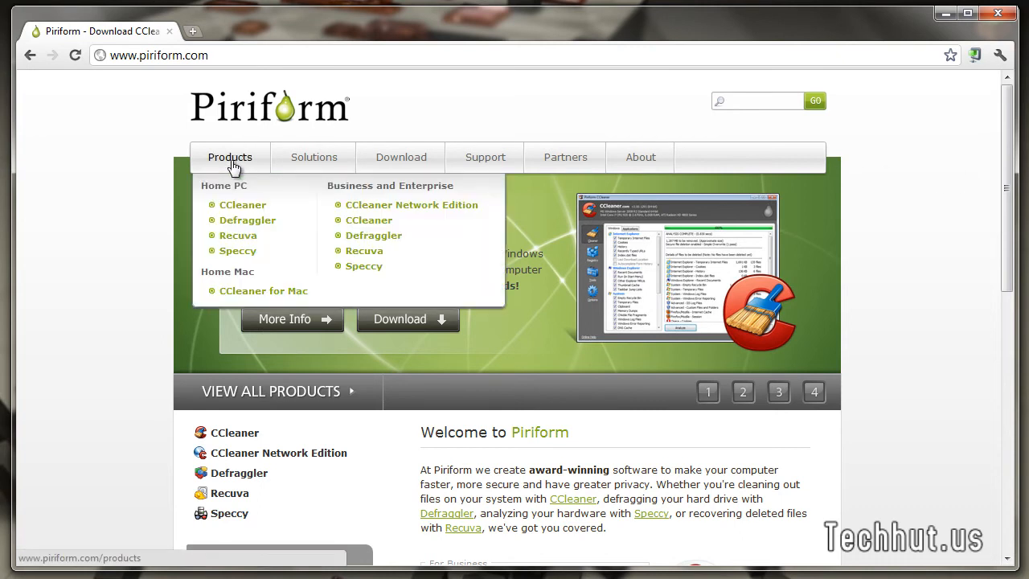
mouse_move(229, 121)
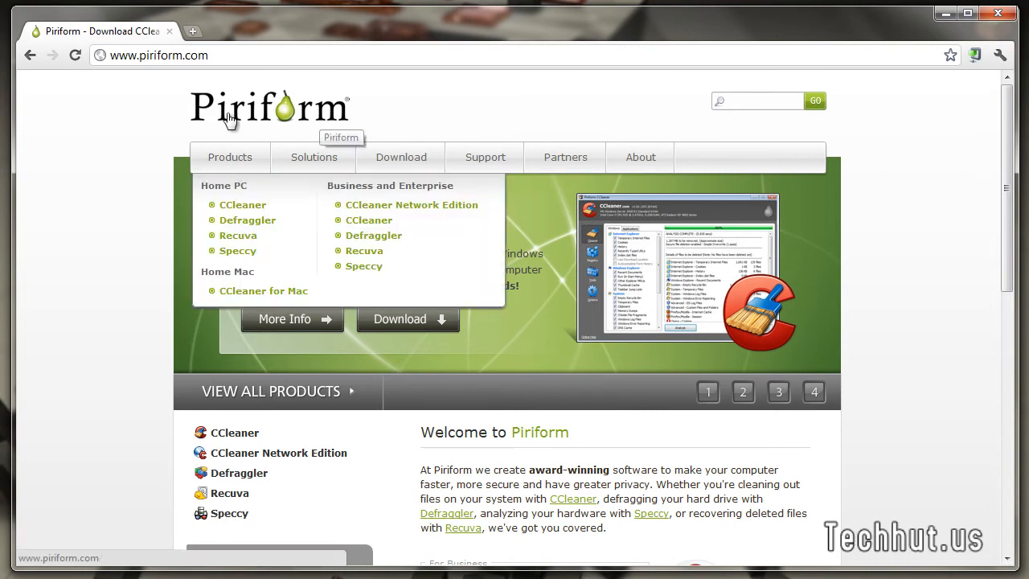
mouse_move(260, 217)
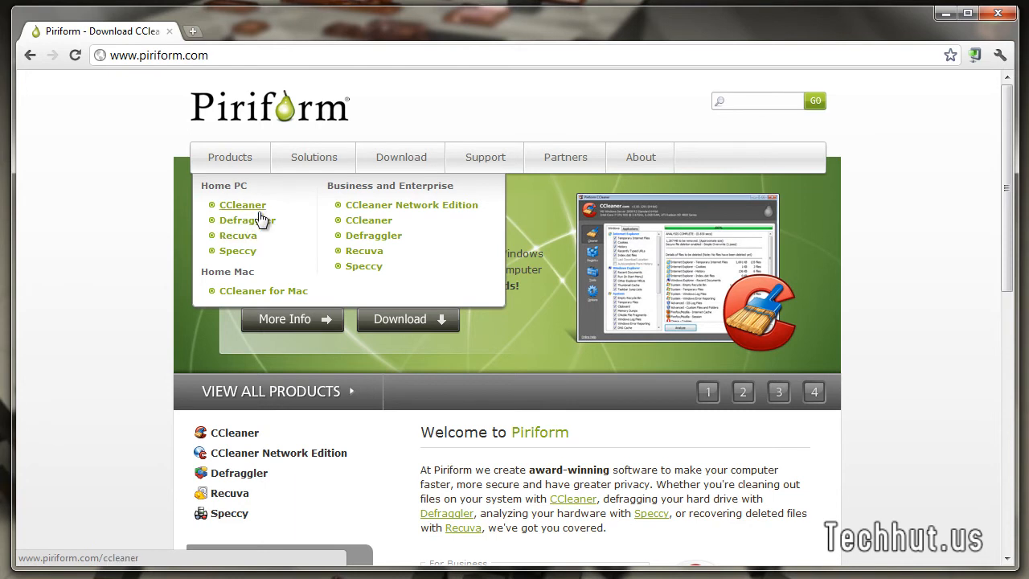
left_click(248, 220)
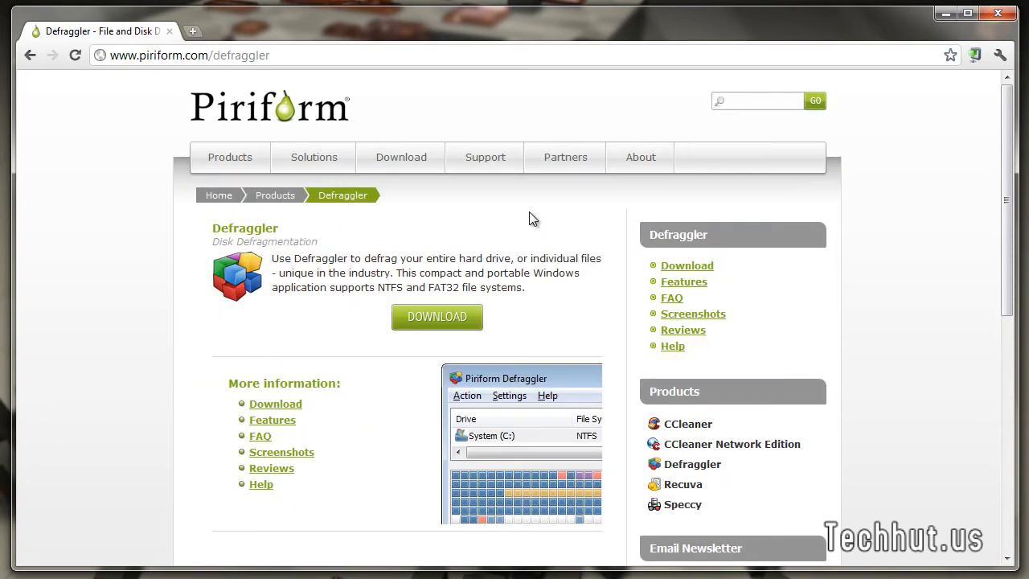
mouse_move(382, 224)
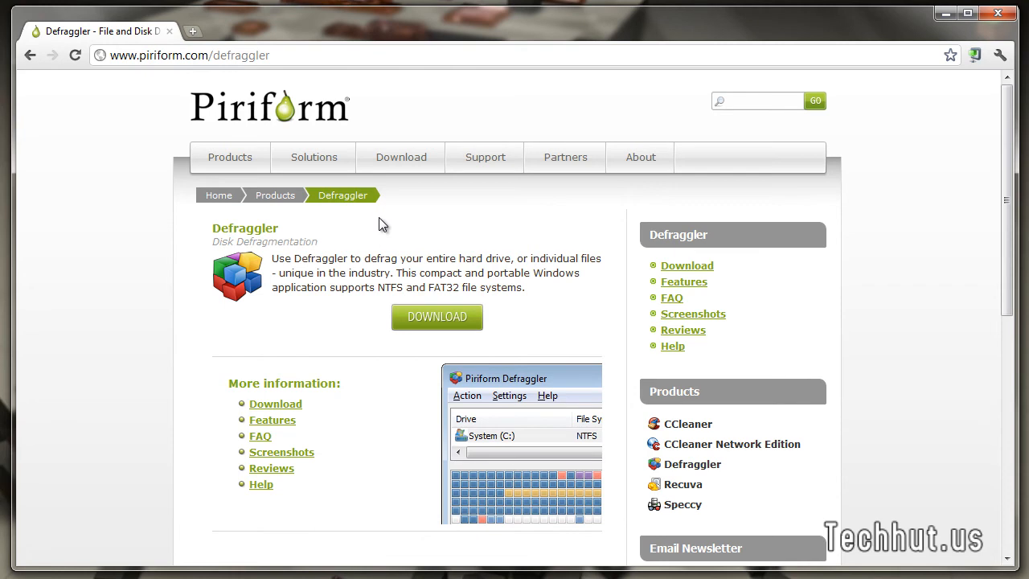
mouse_move(289, 270)
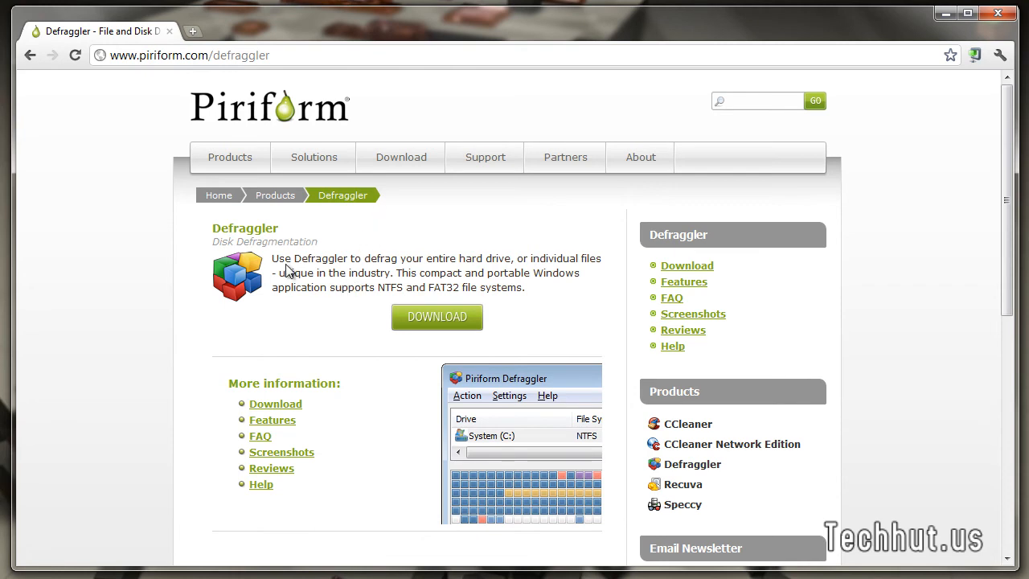
mouse_move(281, 258)
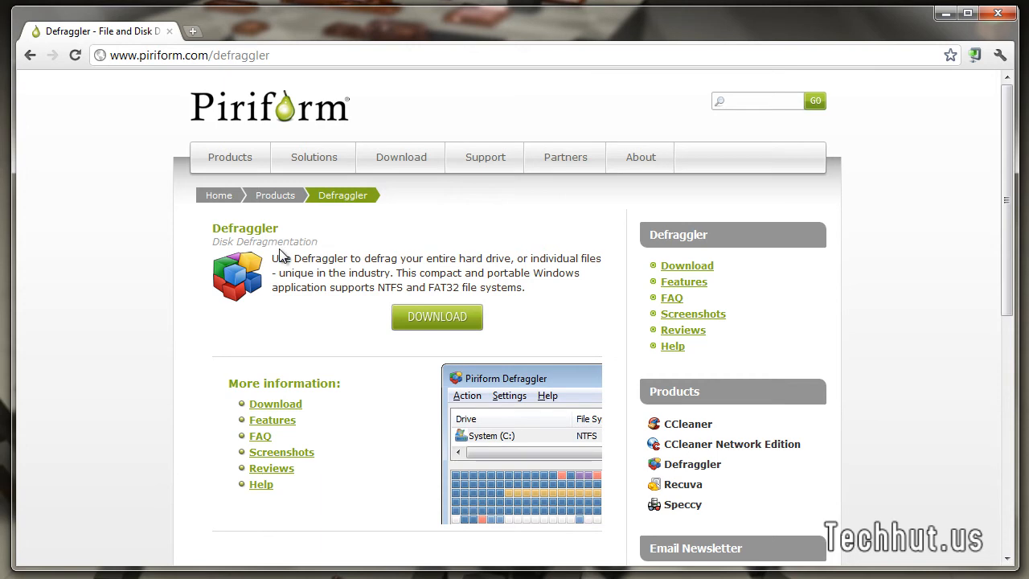
mouse_move(285, 243)
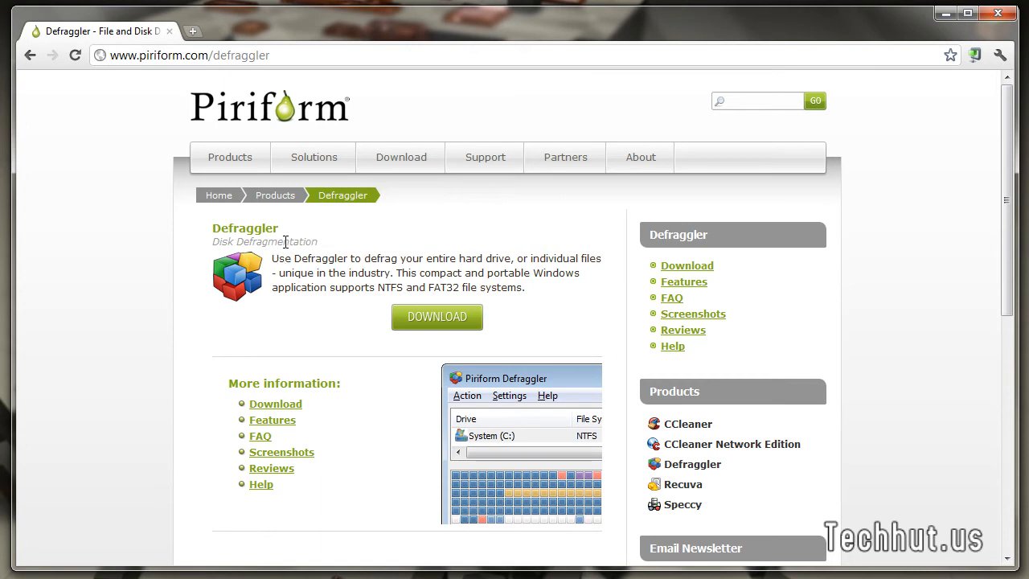
mouse_move(436, 316)
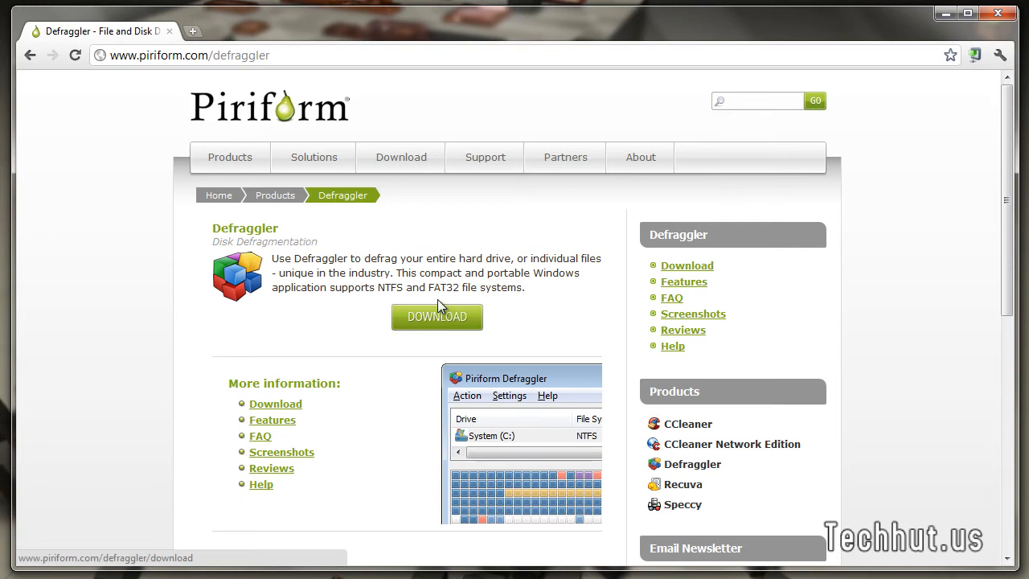
mouse_move(393, 287)
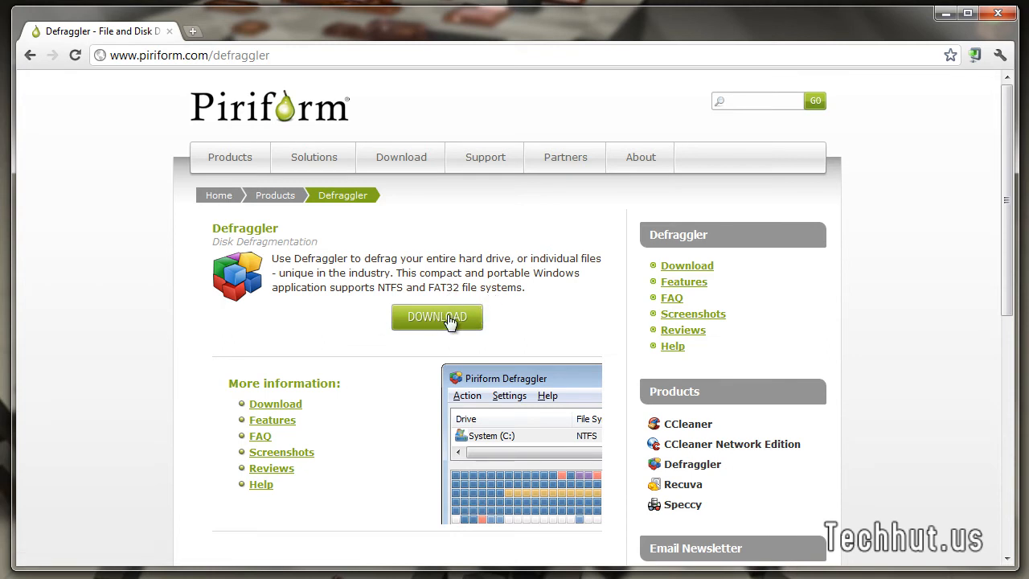
Download the Defraggler installer dfsetup206.exe from Piriform.com
left_click(437, 316)
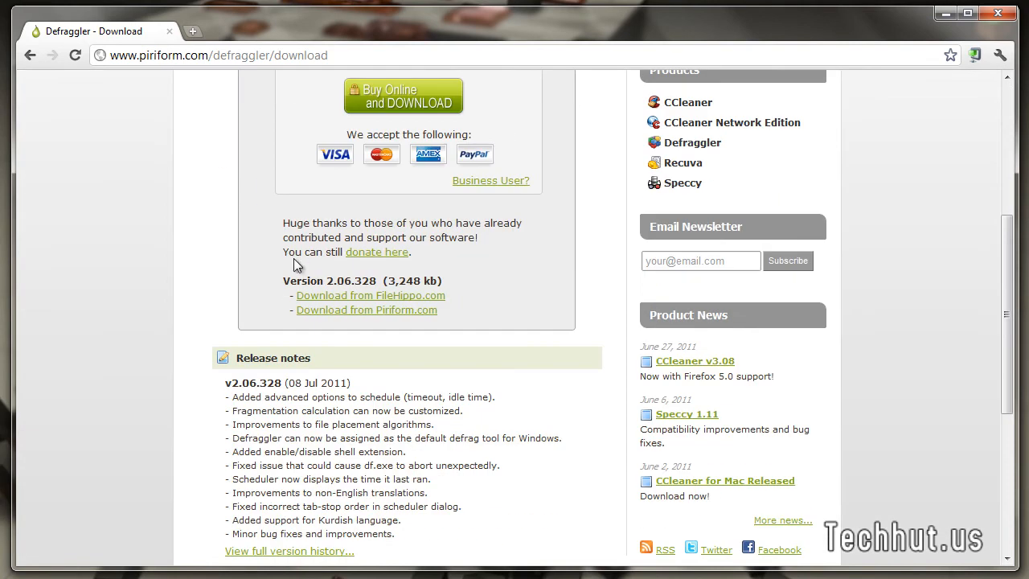
mouse_move(417, 314)
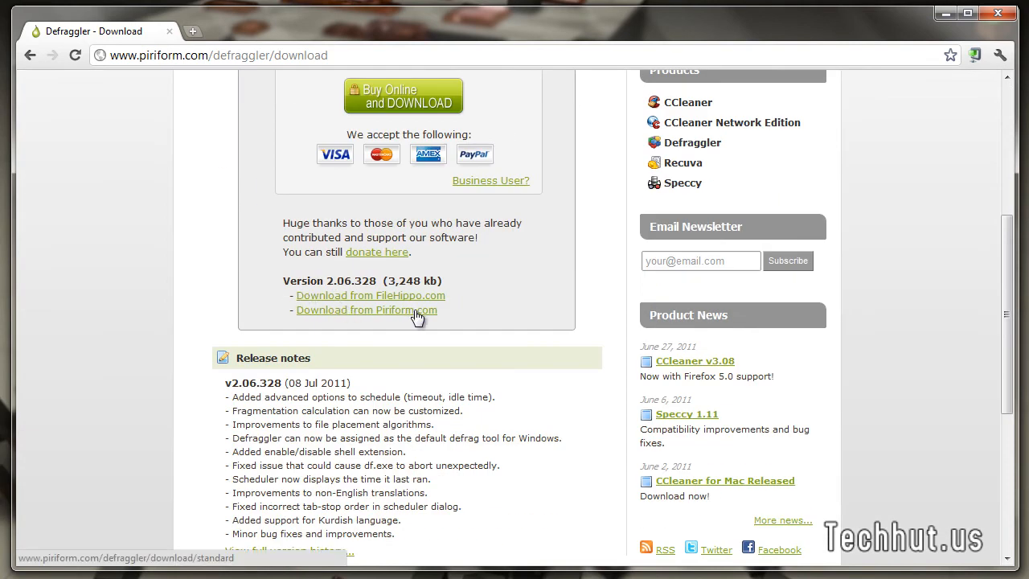
mouse_move(380, 316)
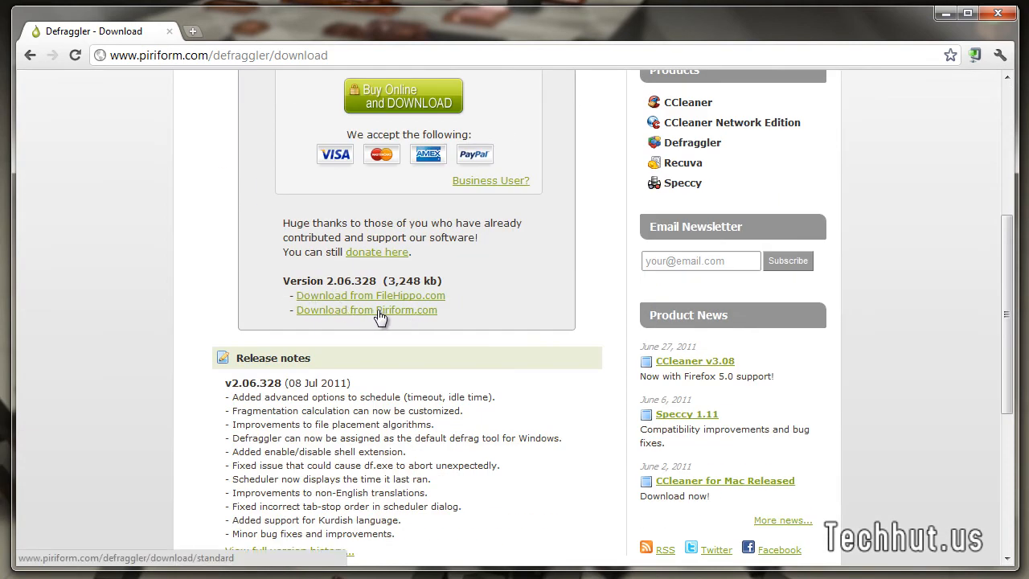
left_click(366, 310)
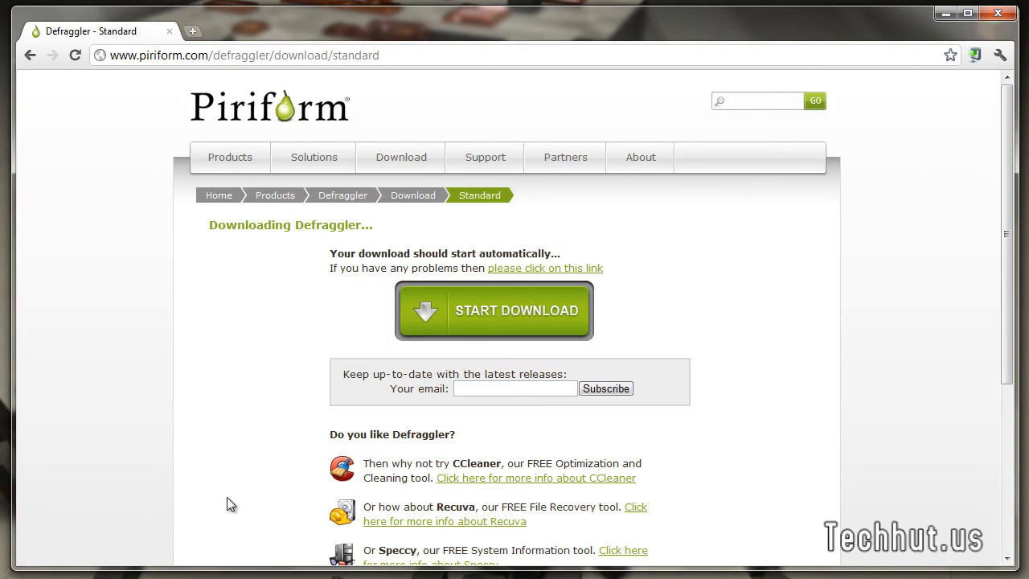
left_click(494, 310)
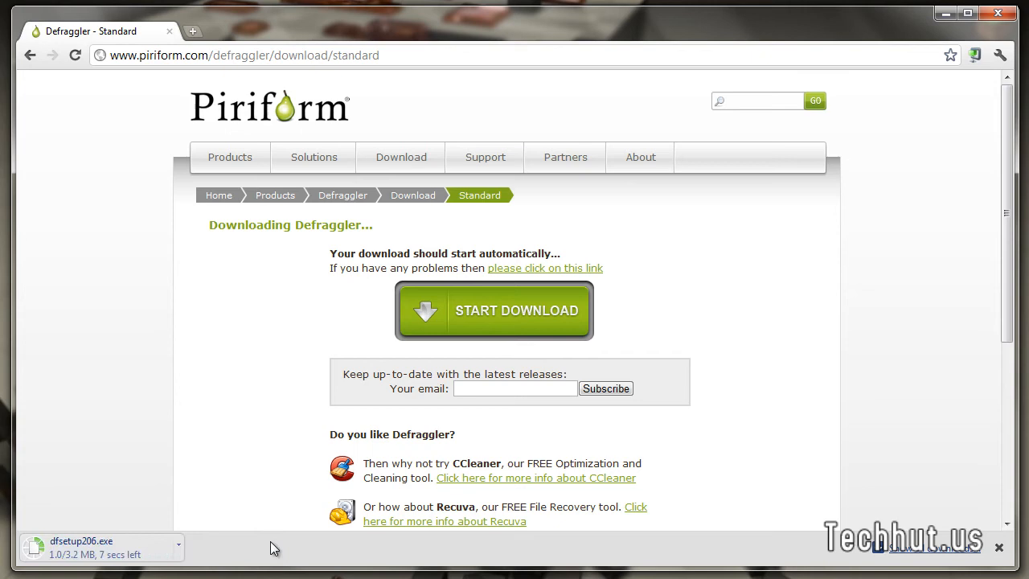
mouse_move(211, 298)
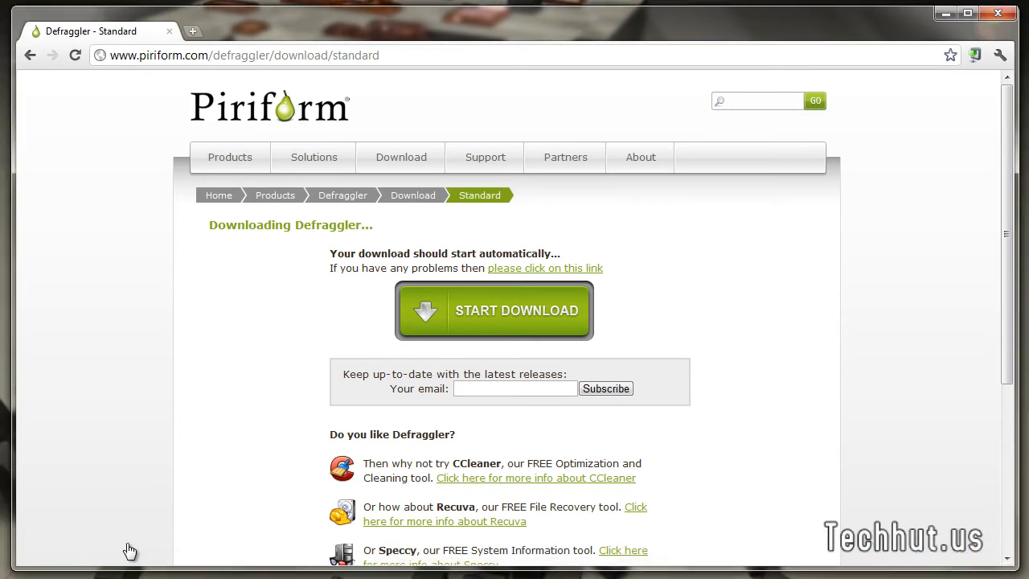
Run dfsetup206.exe in English and install Defraggler v2.06 with all extra options
left_click(493, 310)
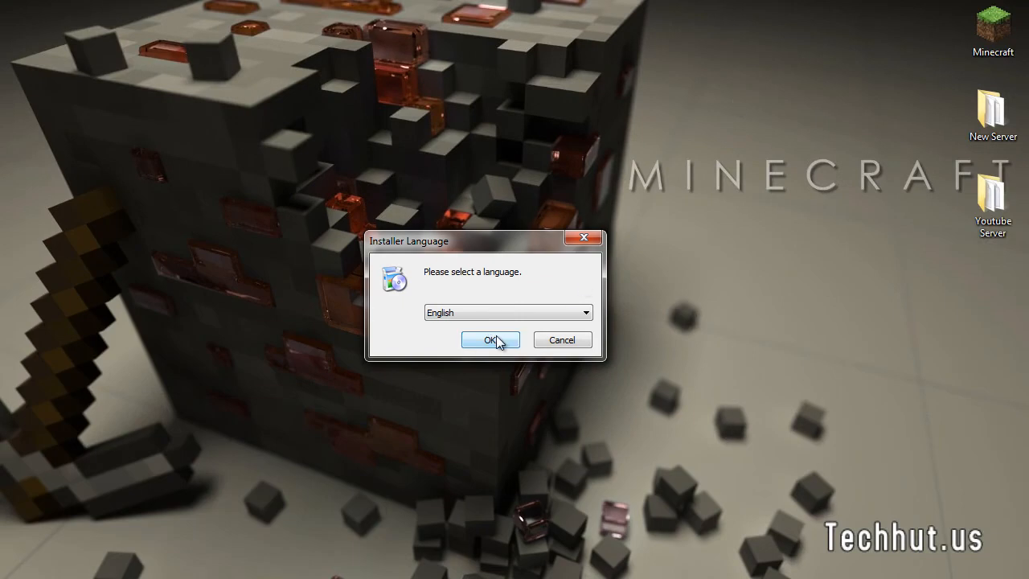
left_click(490, 339)
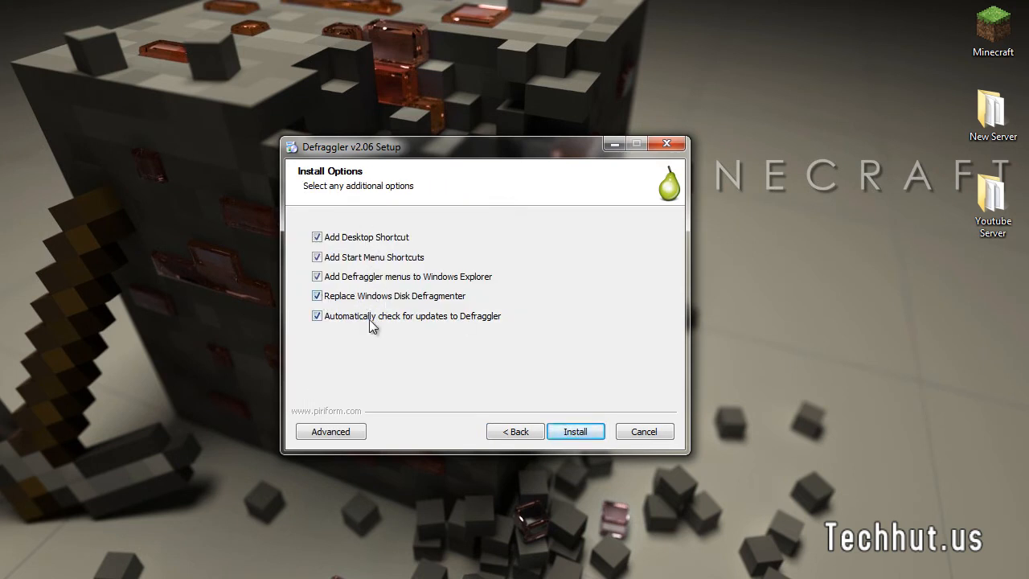
mouse_move(394, 276)
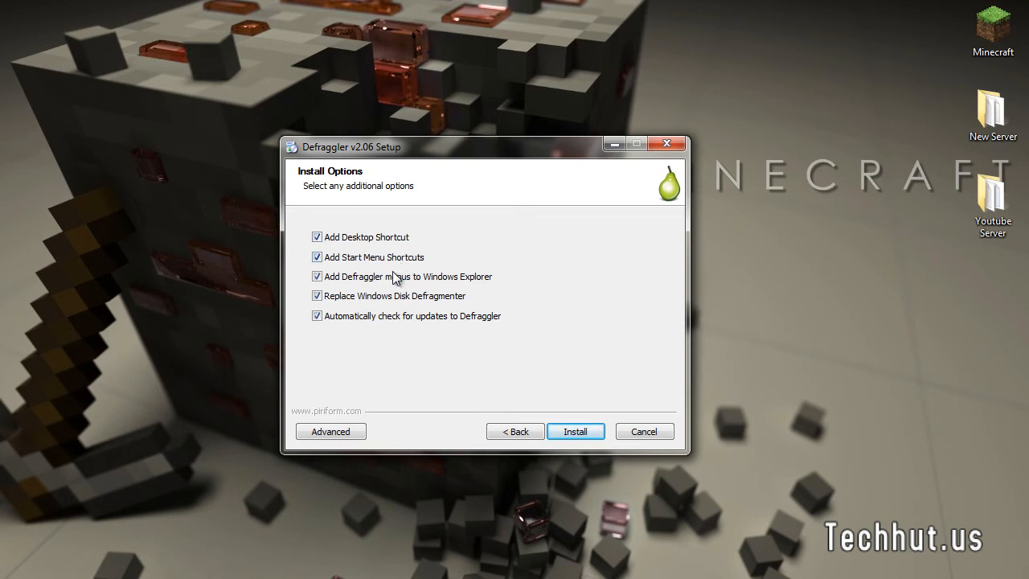
mouse_move(378, 291)
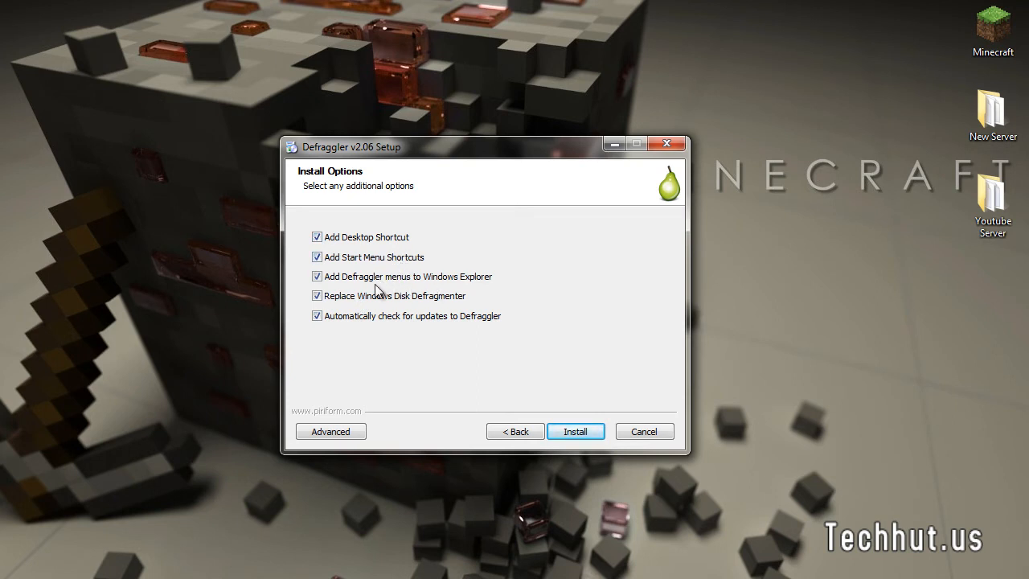
mouse_move(434, 306)
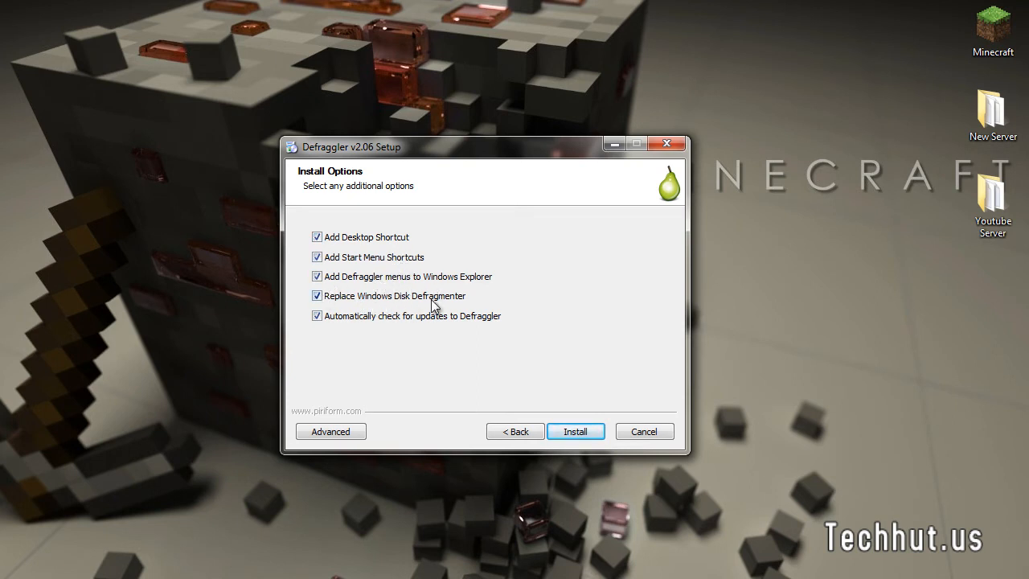
mouse_move(346, 401)
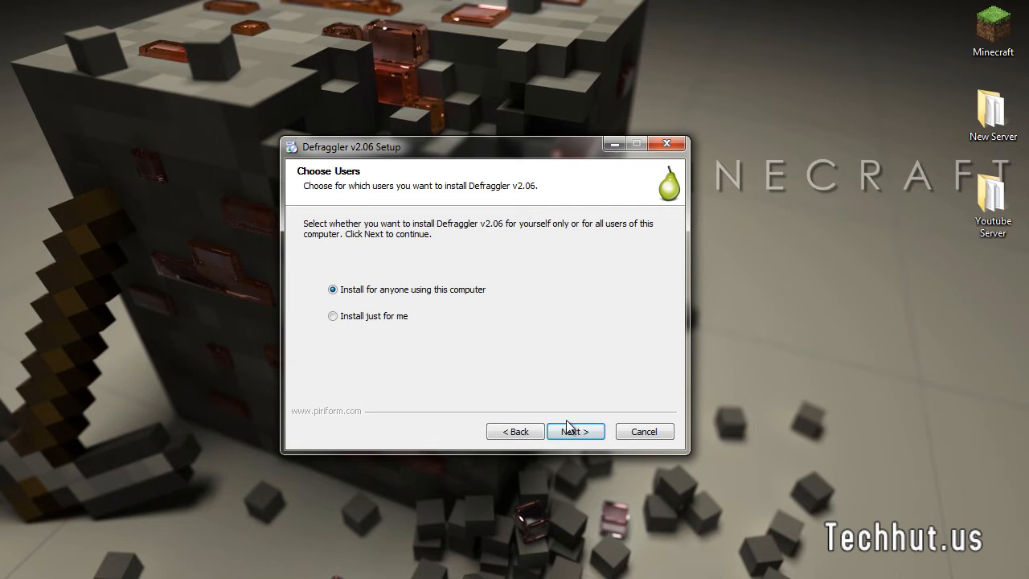
left_click(576, 431)
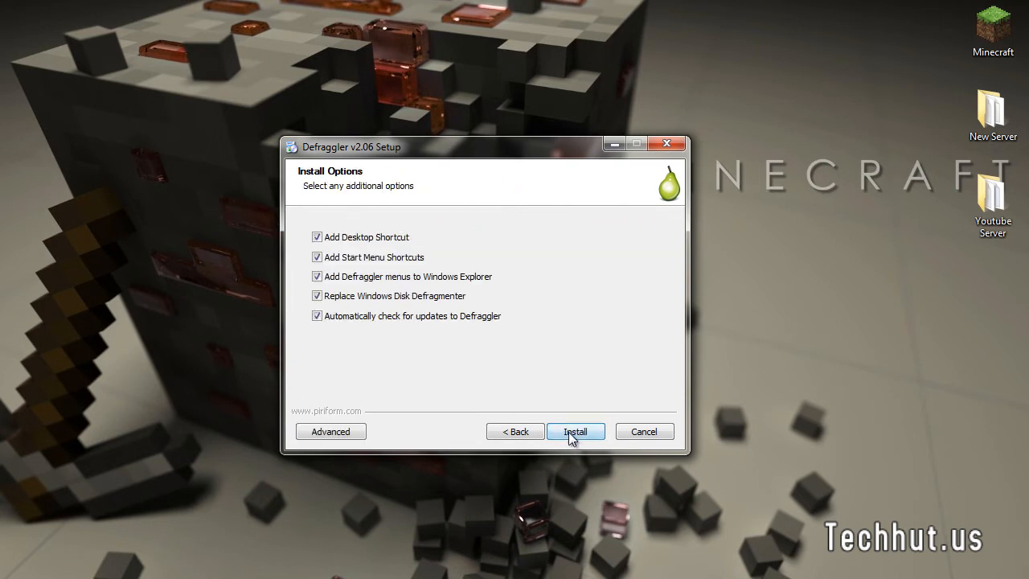
left_click(575, 432)
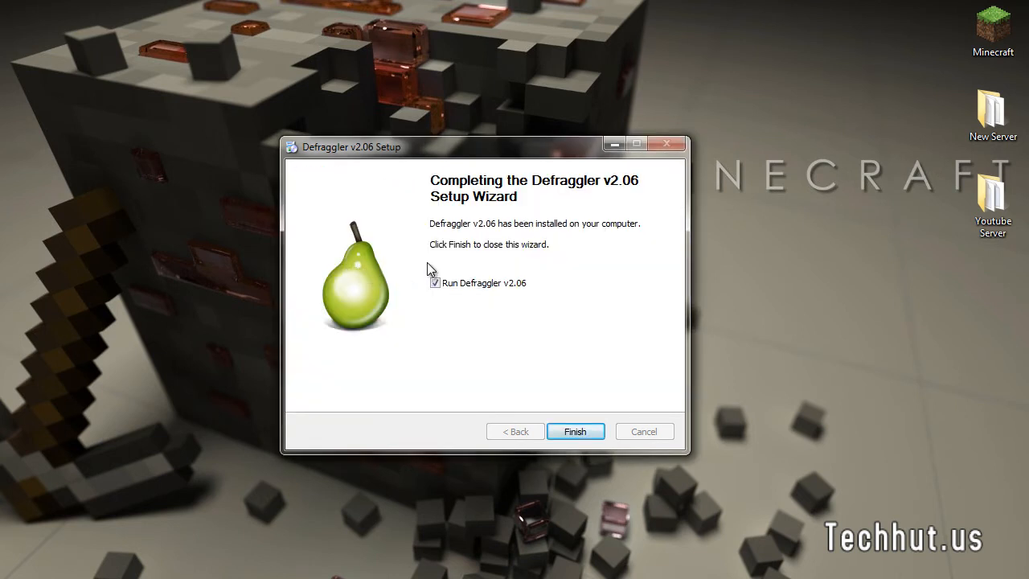
Finish setup to launch Defraggler and enlarge its window to list all drives
left_click(575, 431)
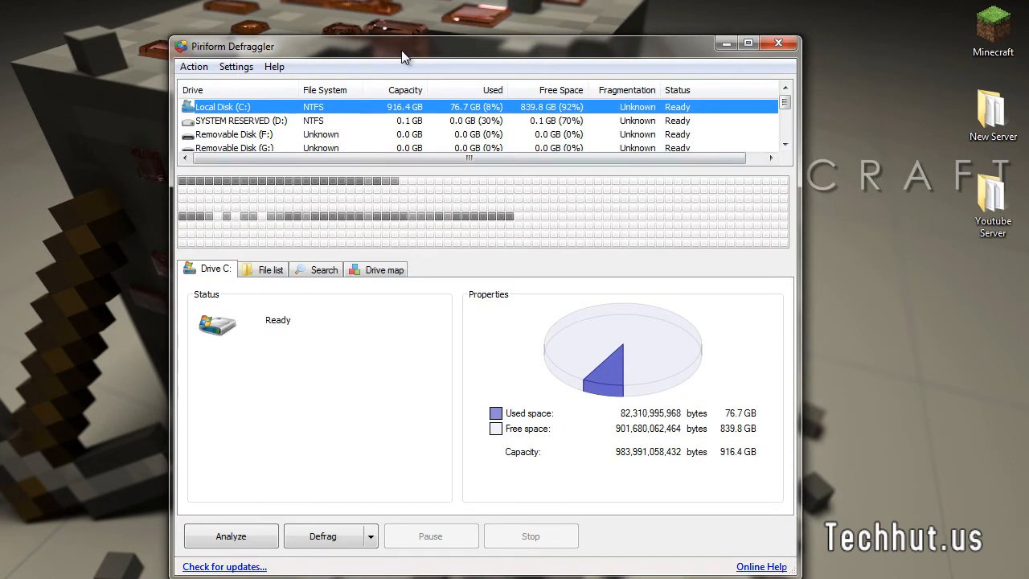
left_click_drag(401, 46, 425, 127)
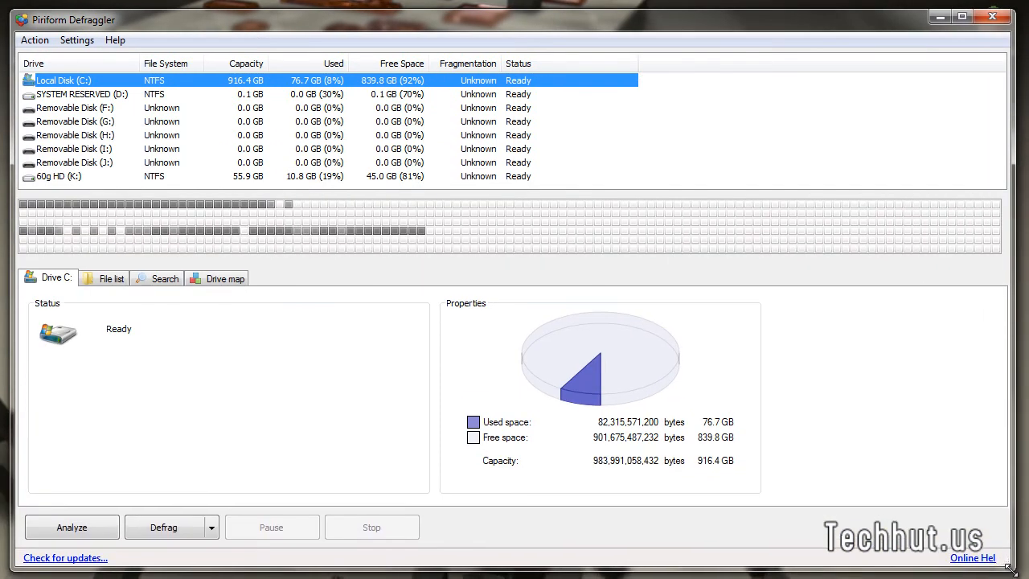
mouse_move(127, 99)
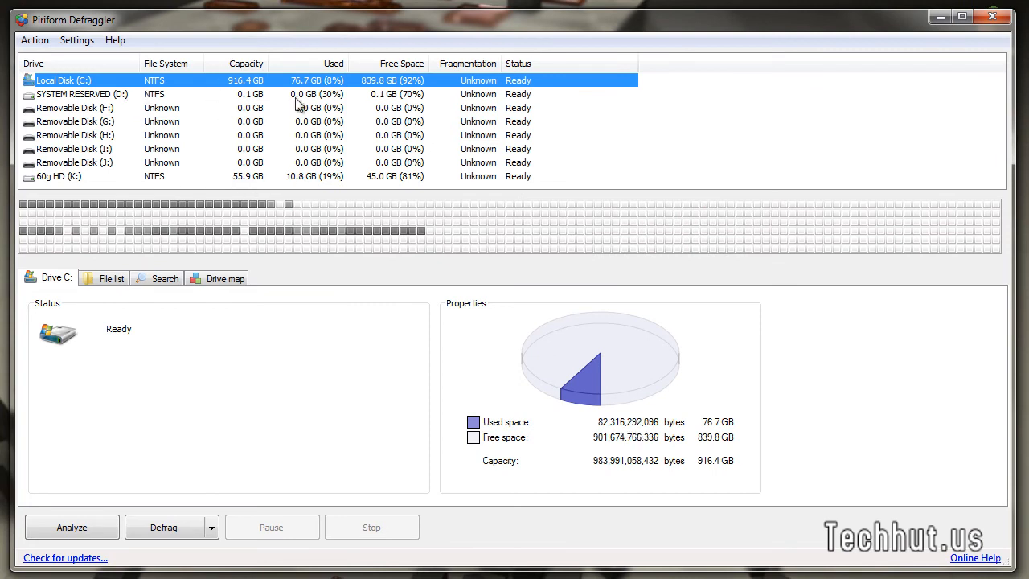
mouse_move(242, 84)
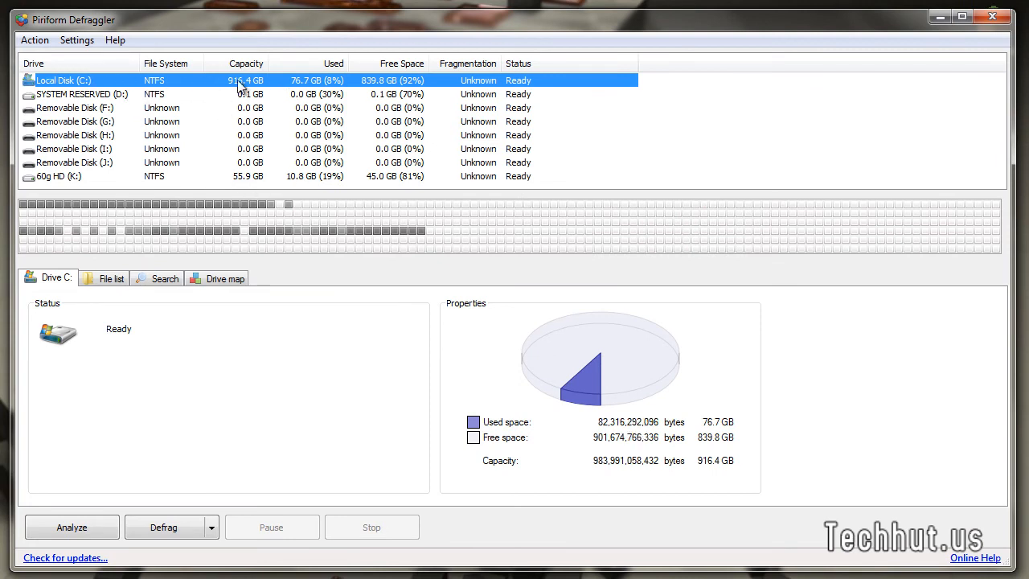
mouse_move(207, 364)
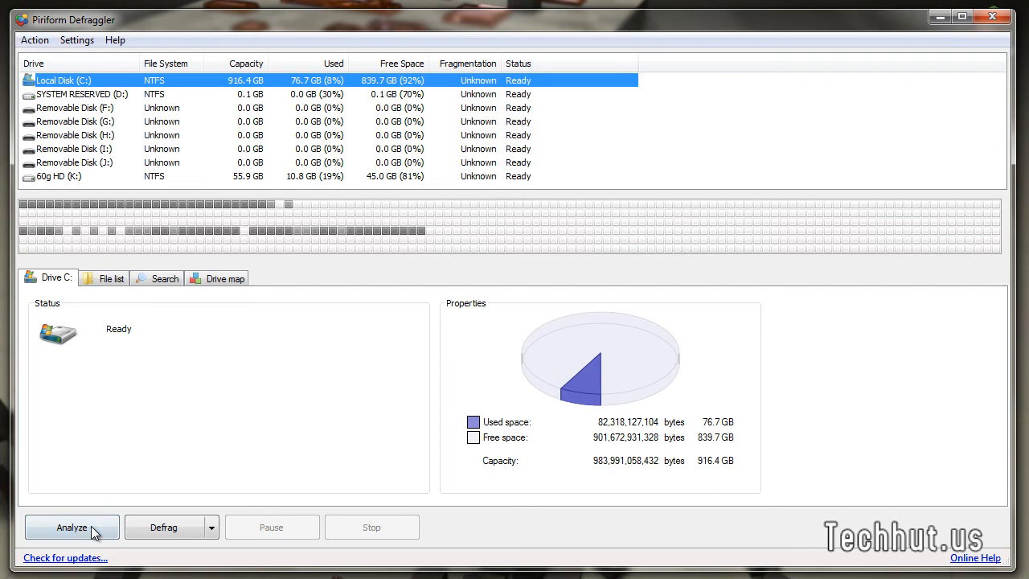
mouse_move(307, 217)
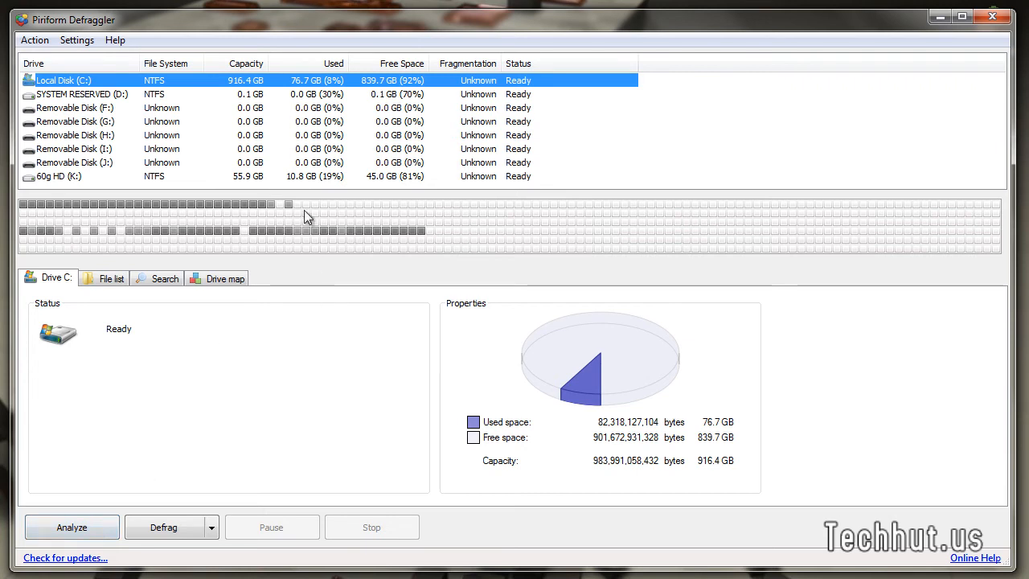
mouse_move(145, 151)
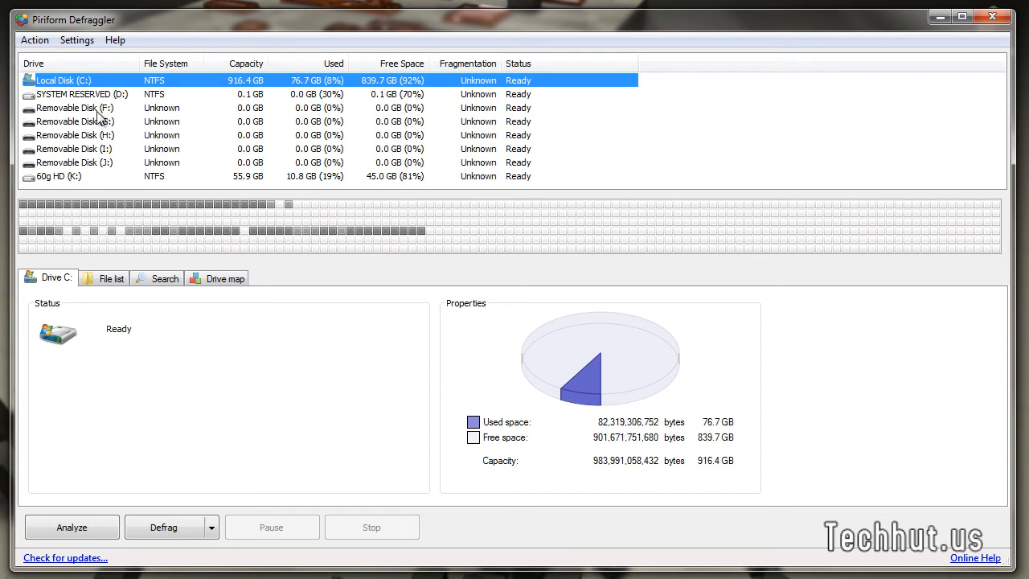
left_click(58, 176)
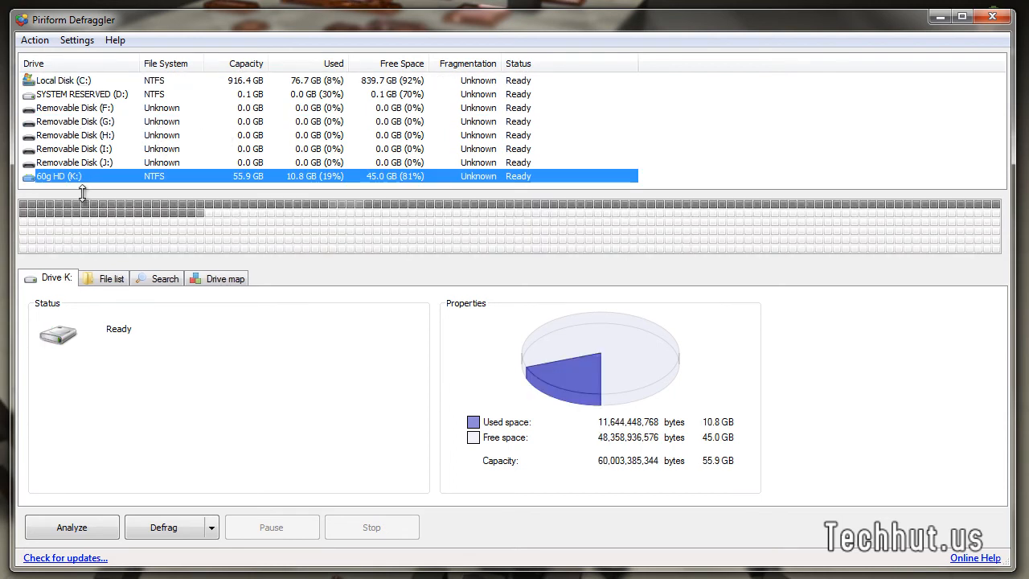
mouse_move(77, 81)
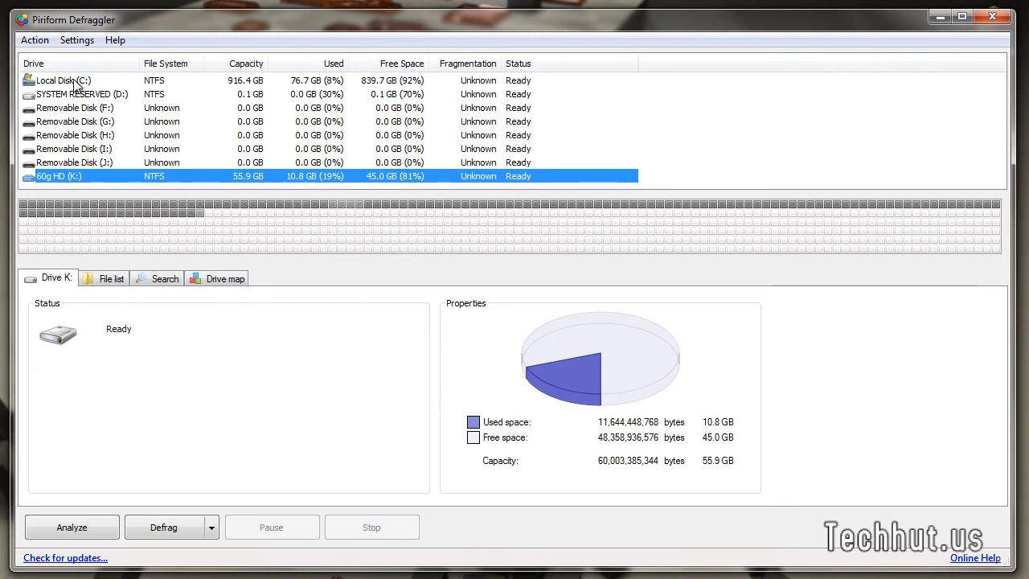
left_click(63, 80)
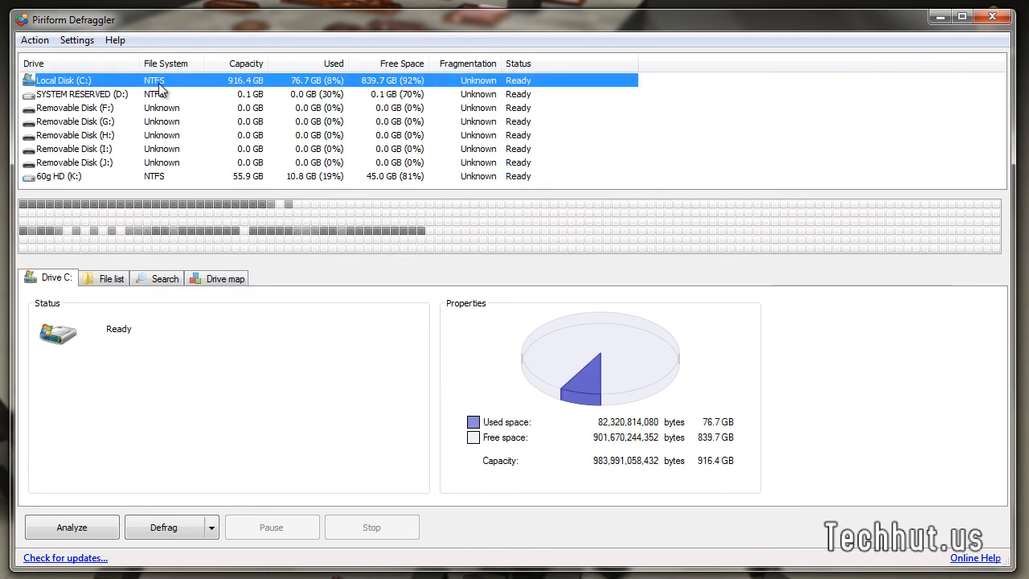
mouse_move(269, 116)
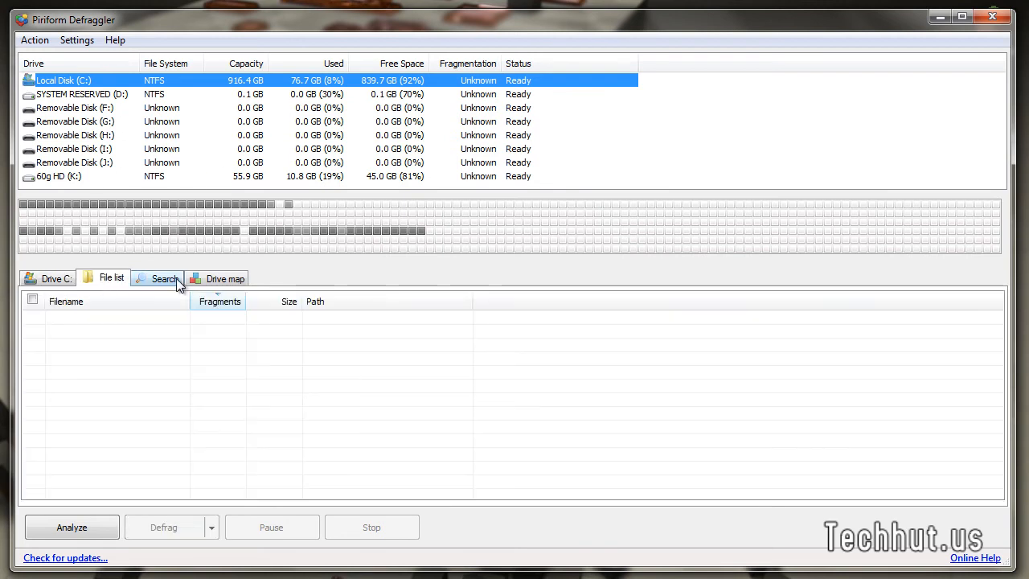
left_click(224, 278)
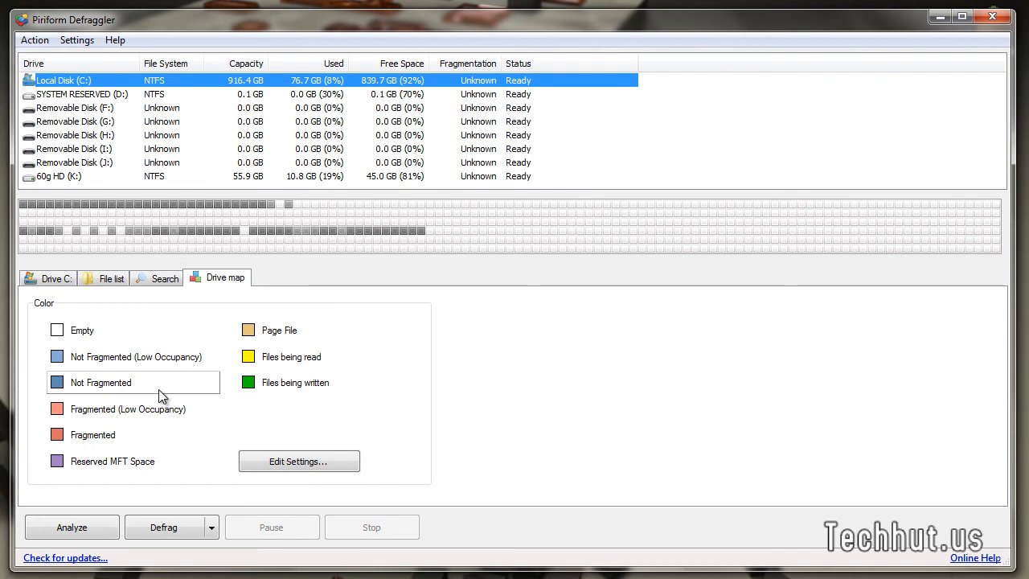
mouse_move(157, 381)
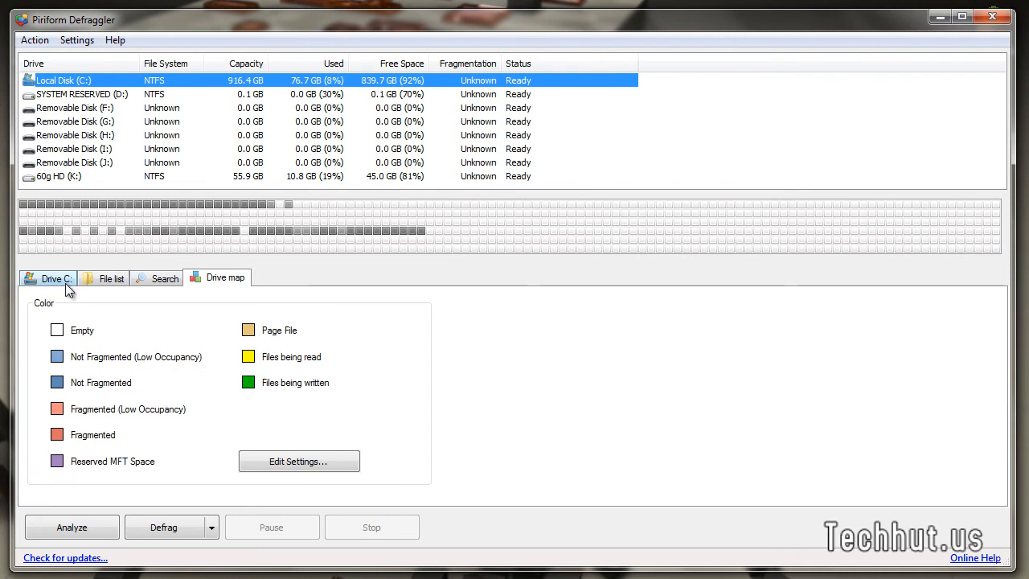
left_click(112, 277)
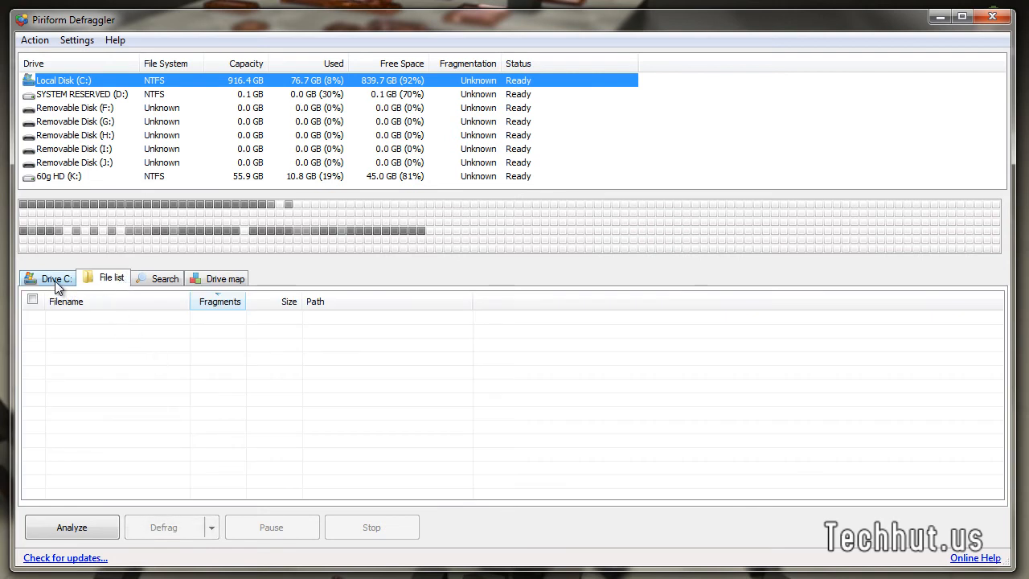
left_click(55, 277)
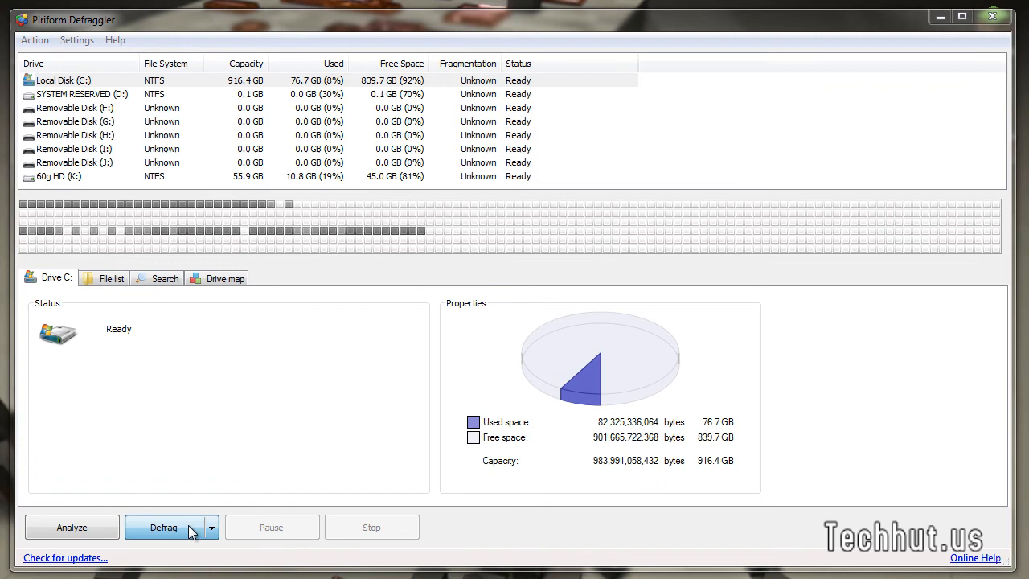
Defragment Local Disk (C:), emptying the Recycle Bin first
left_click(164, 527)
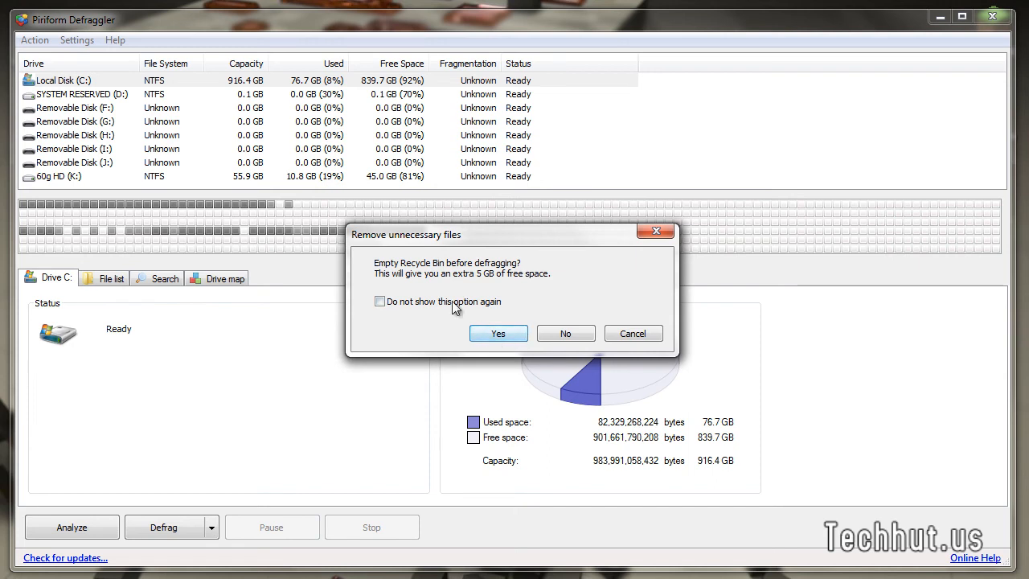
left_click(497, 332)
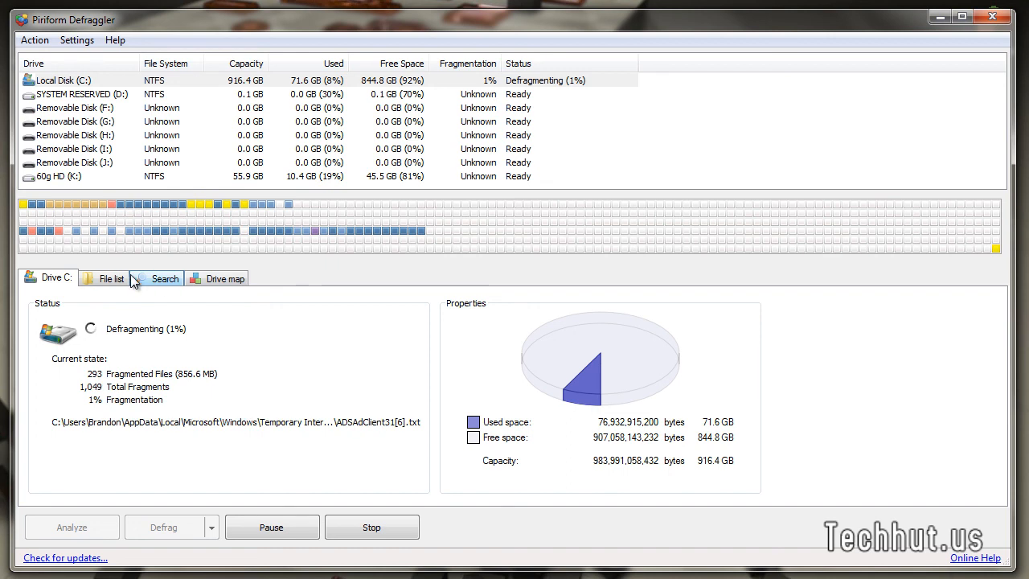
left_click(110, 278)
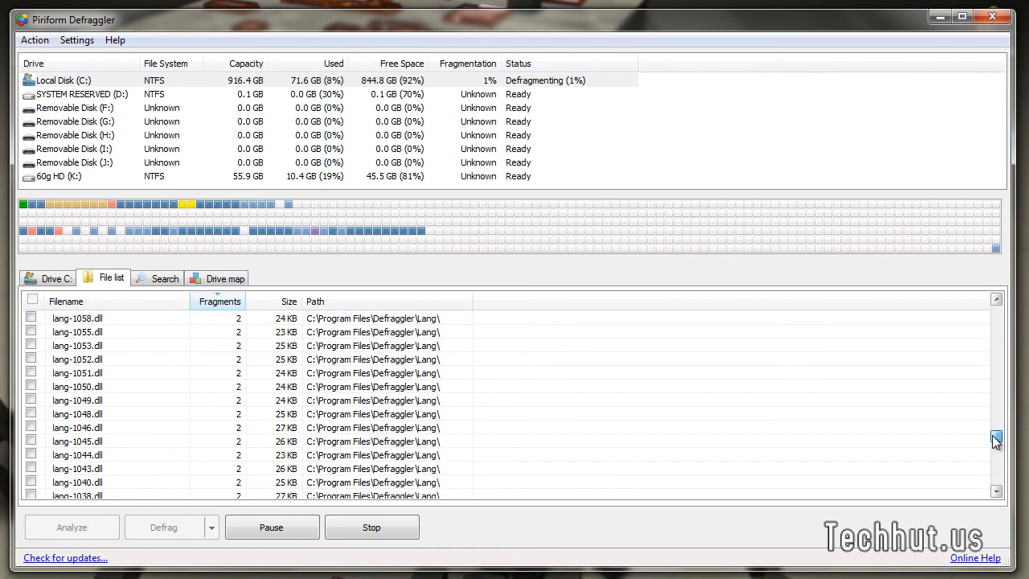
scroll("up", 3)
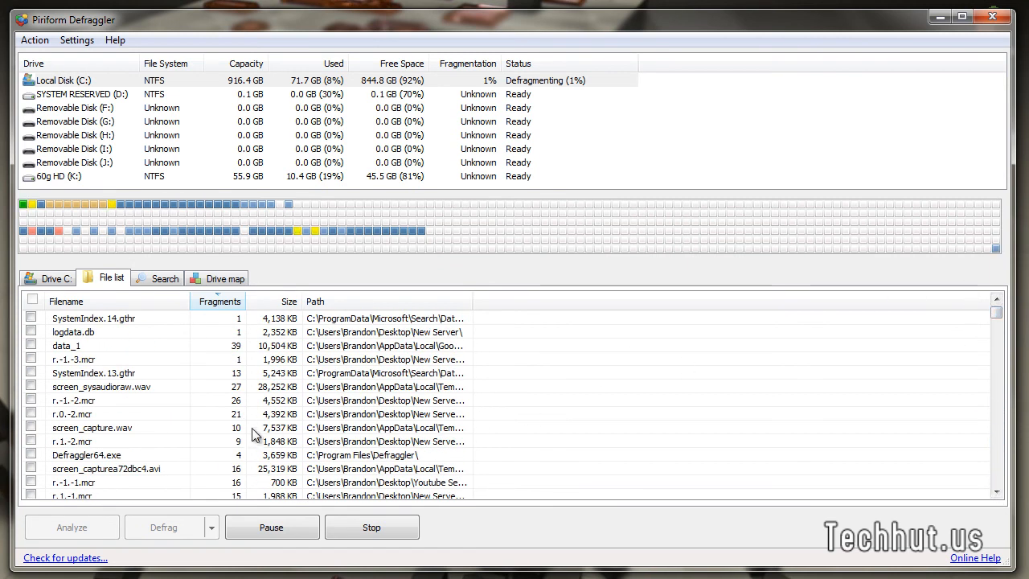
mouse_move(382, 357)
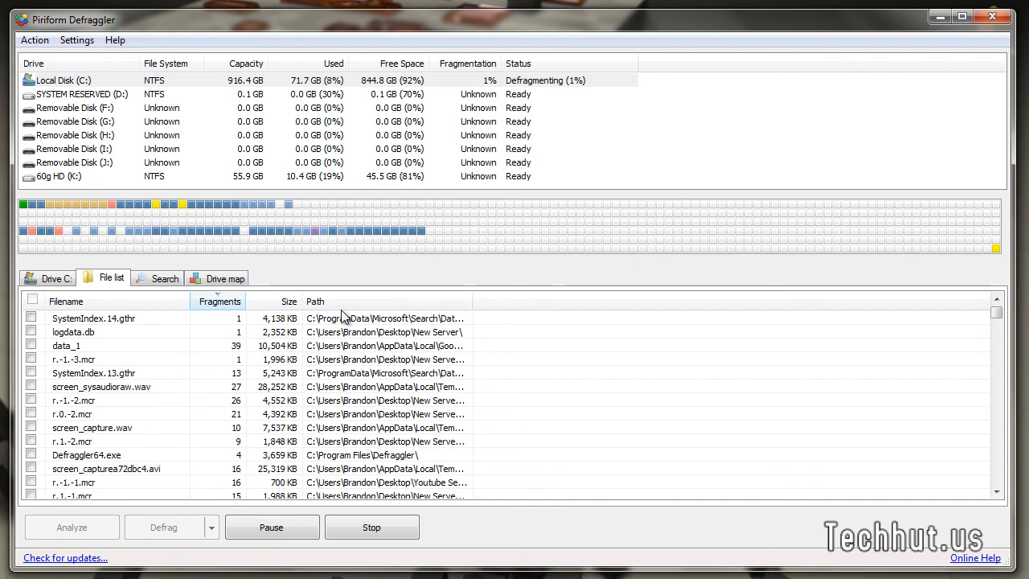
left_click(54, 277)
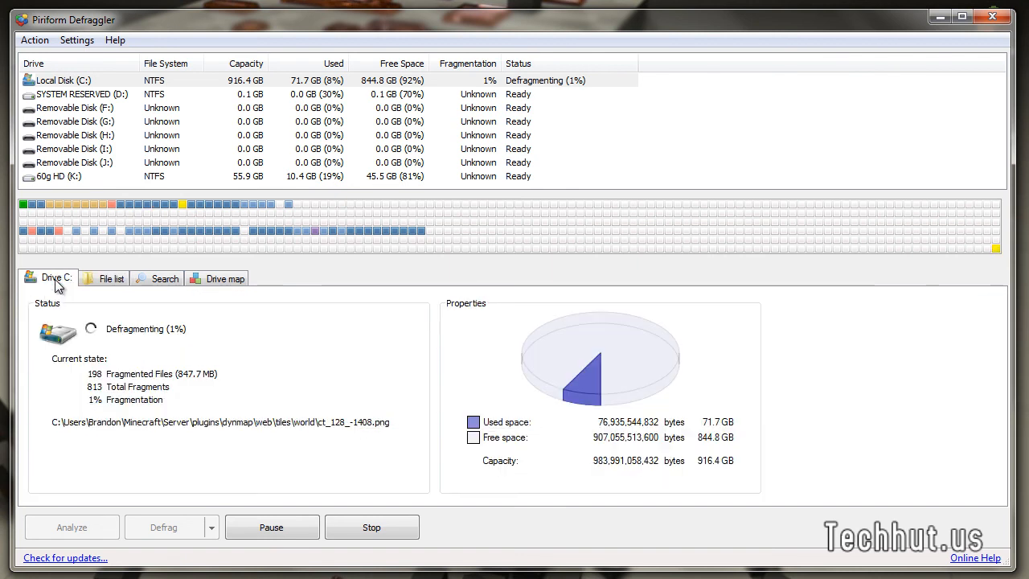